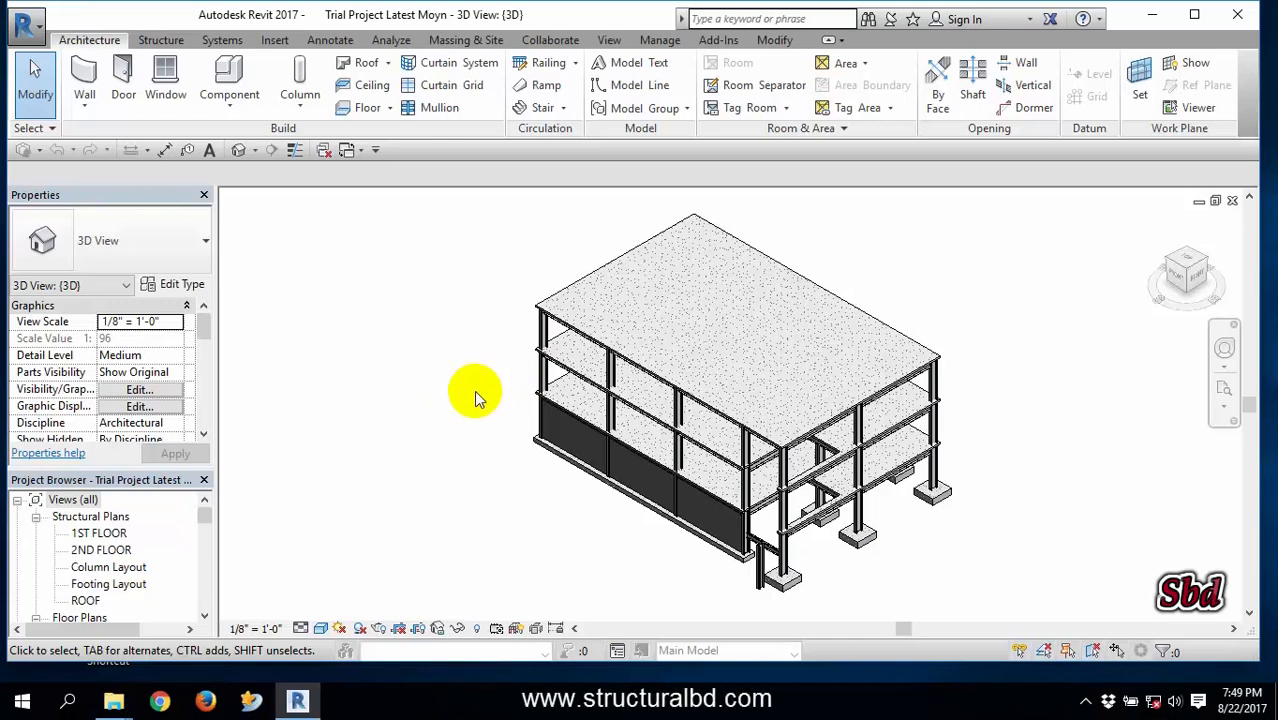
mouse_move(444, 344)
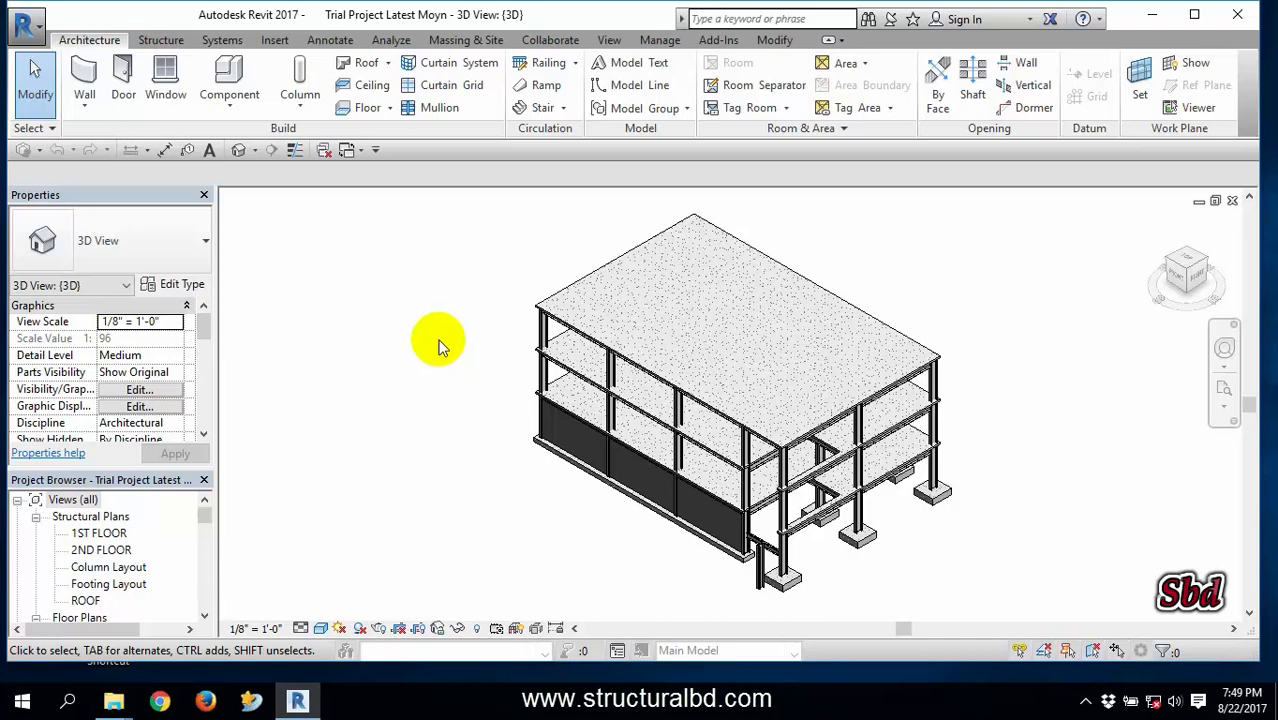
mouse_move(428, 330)
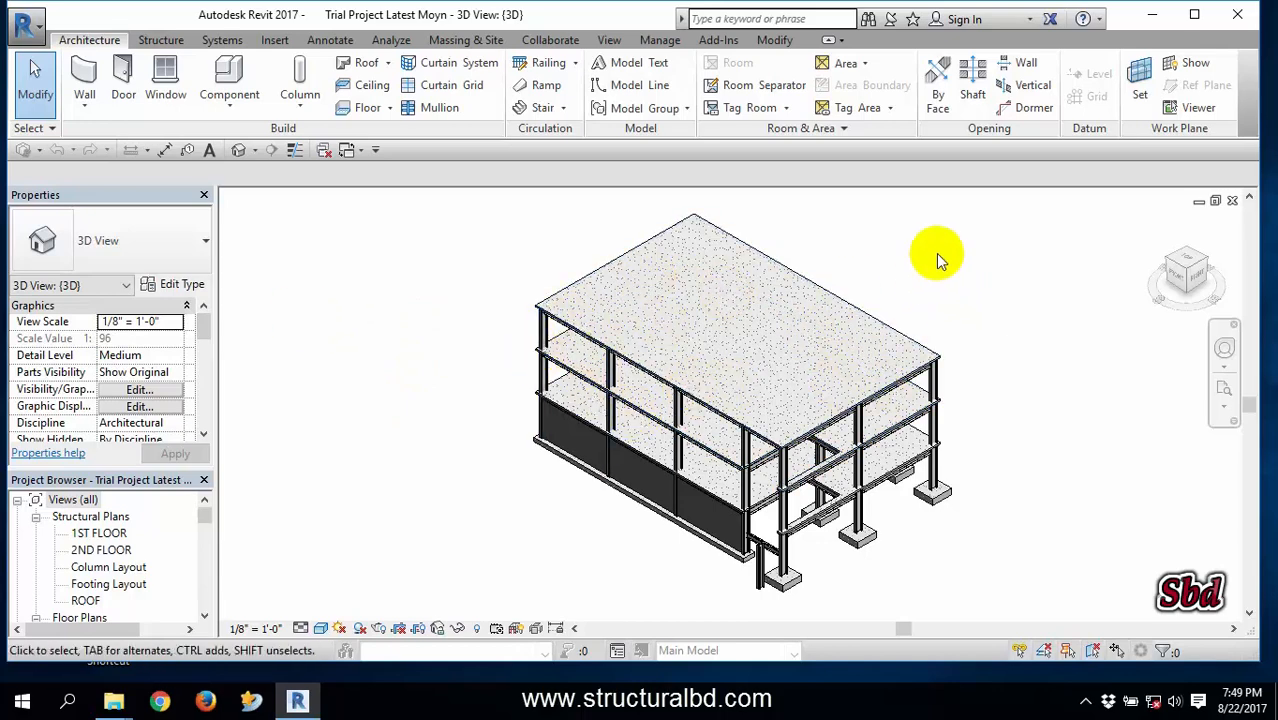
mouse_move(888, 272)
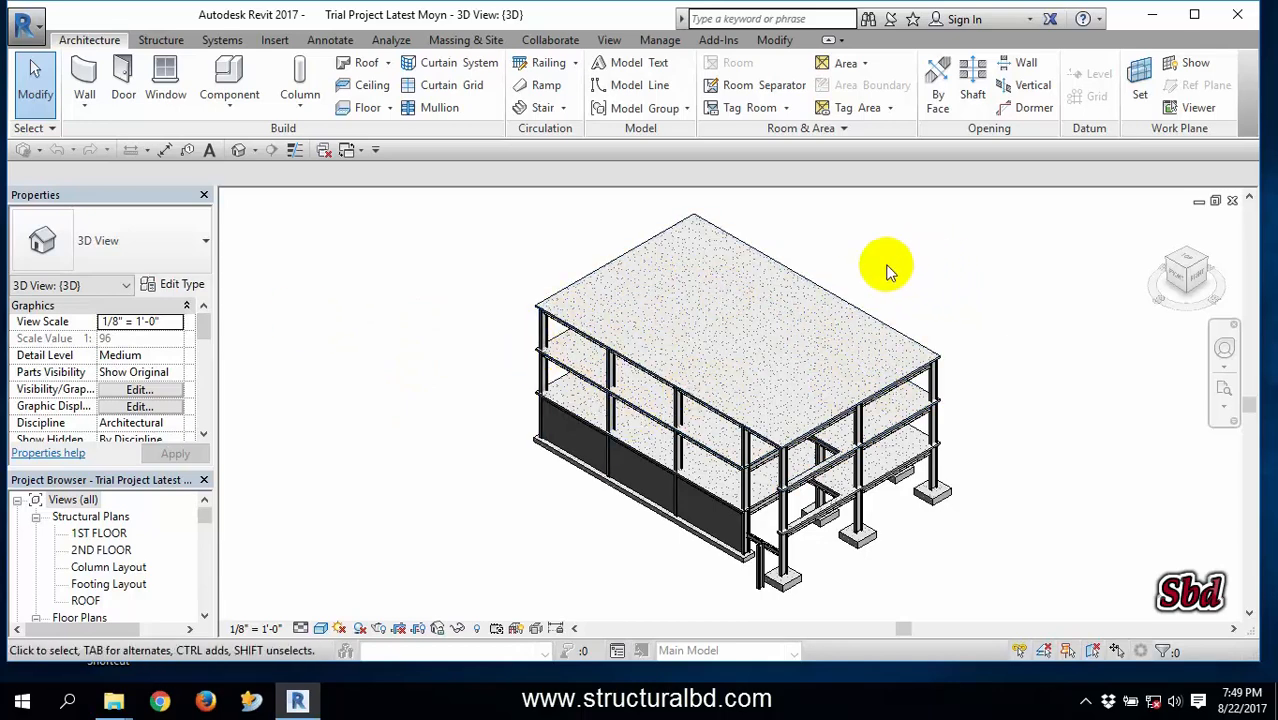
mouse_move(700, 376)
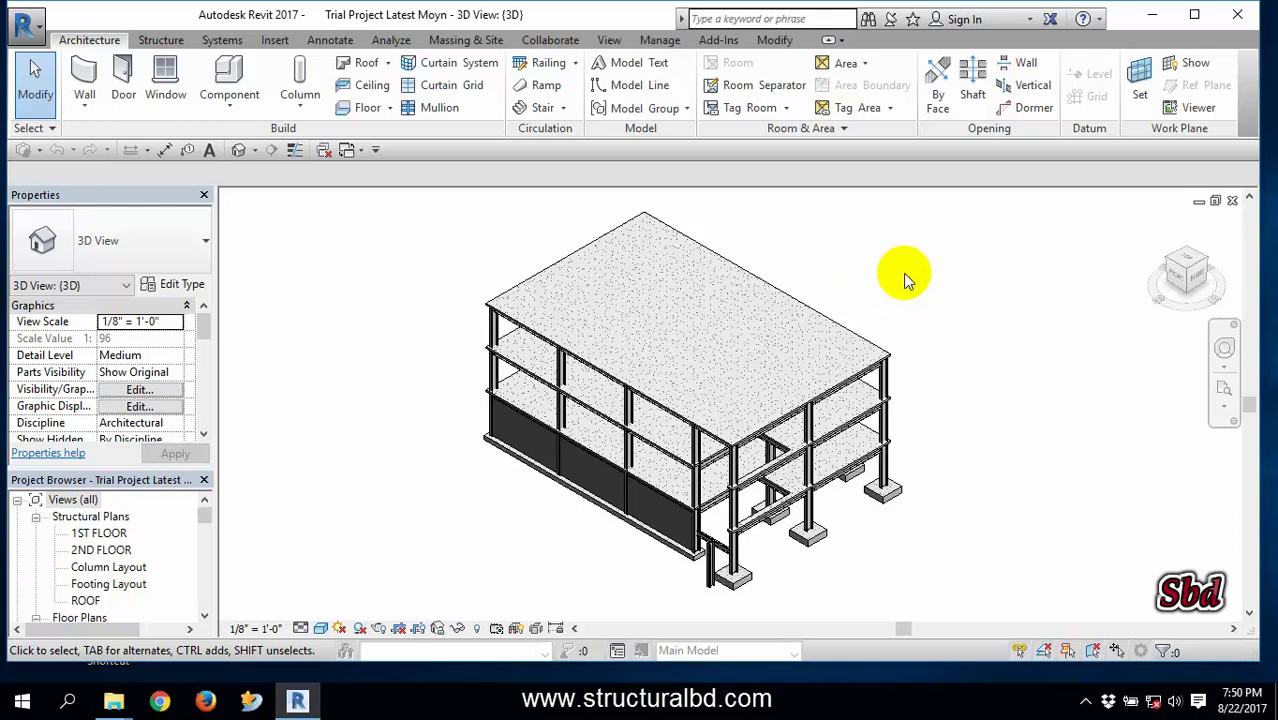
mouse_move(872, 276)
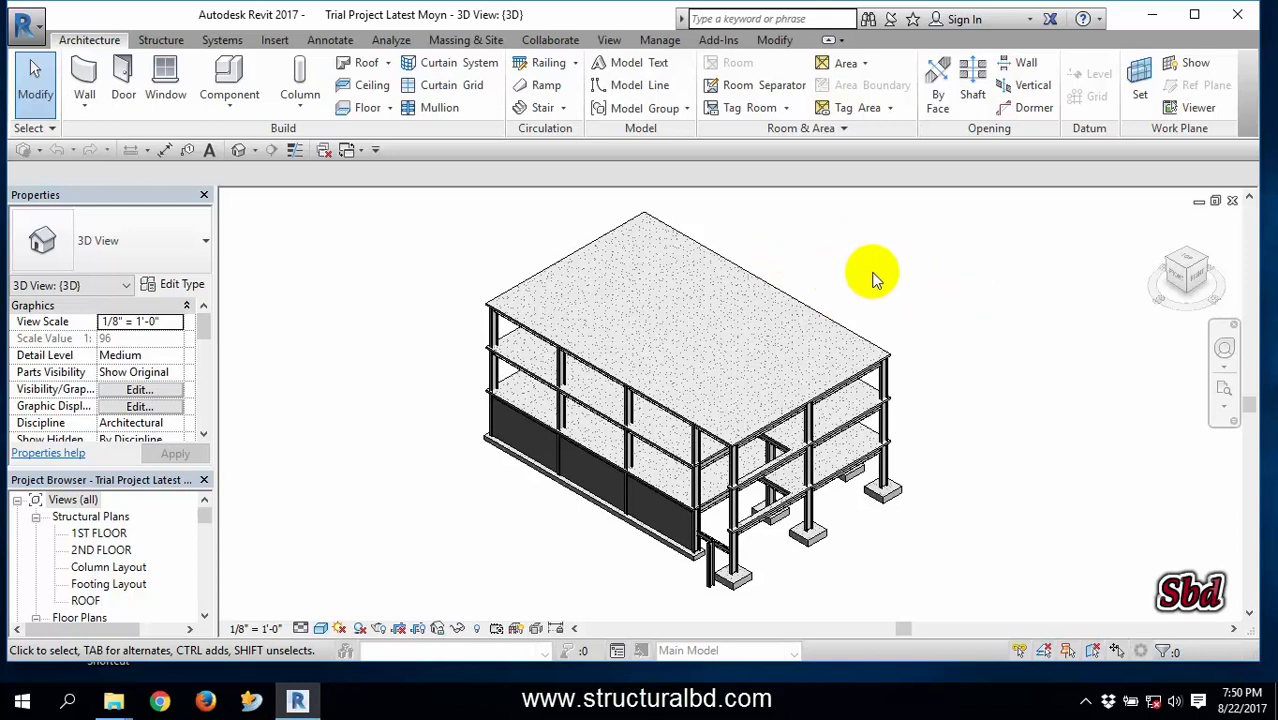
mouse_move(904, 268)
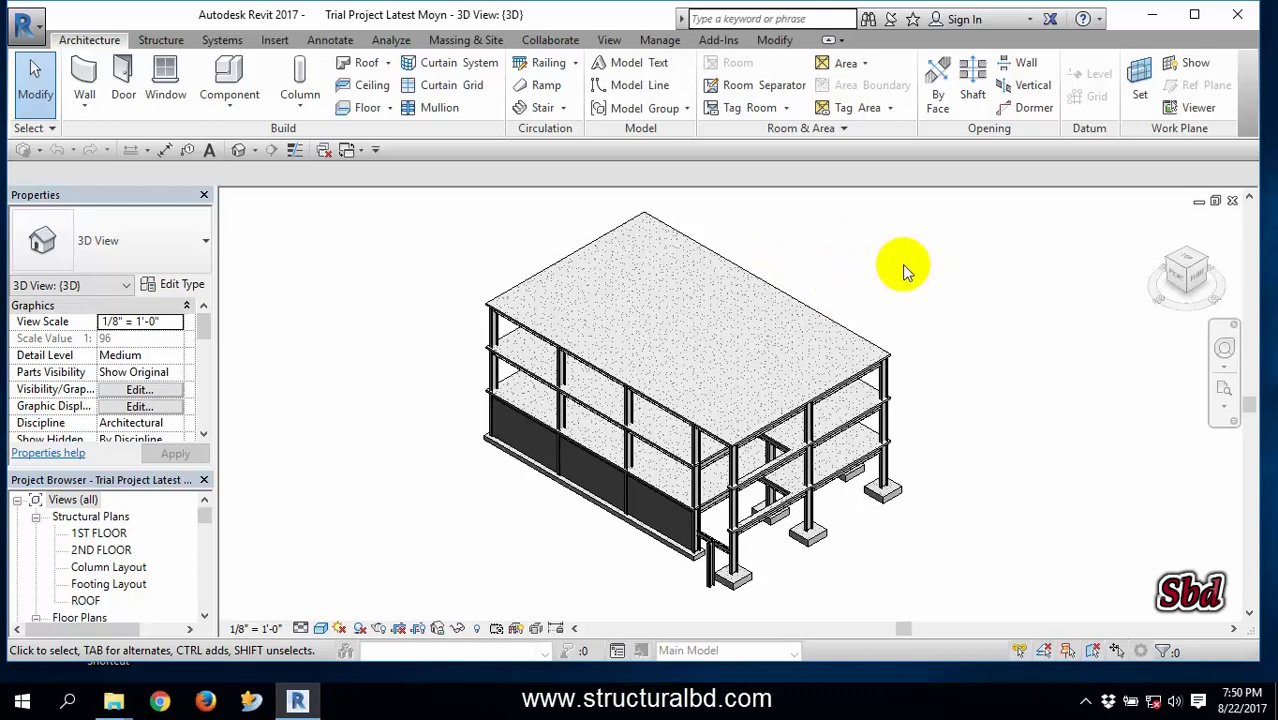
mouse_move(758, 322)
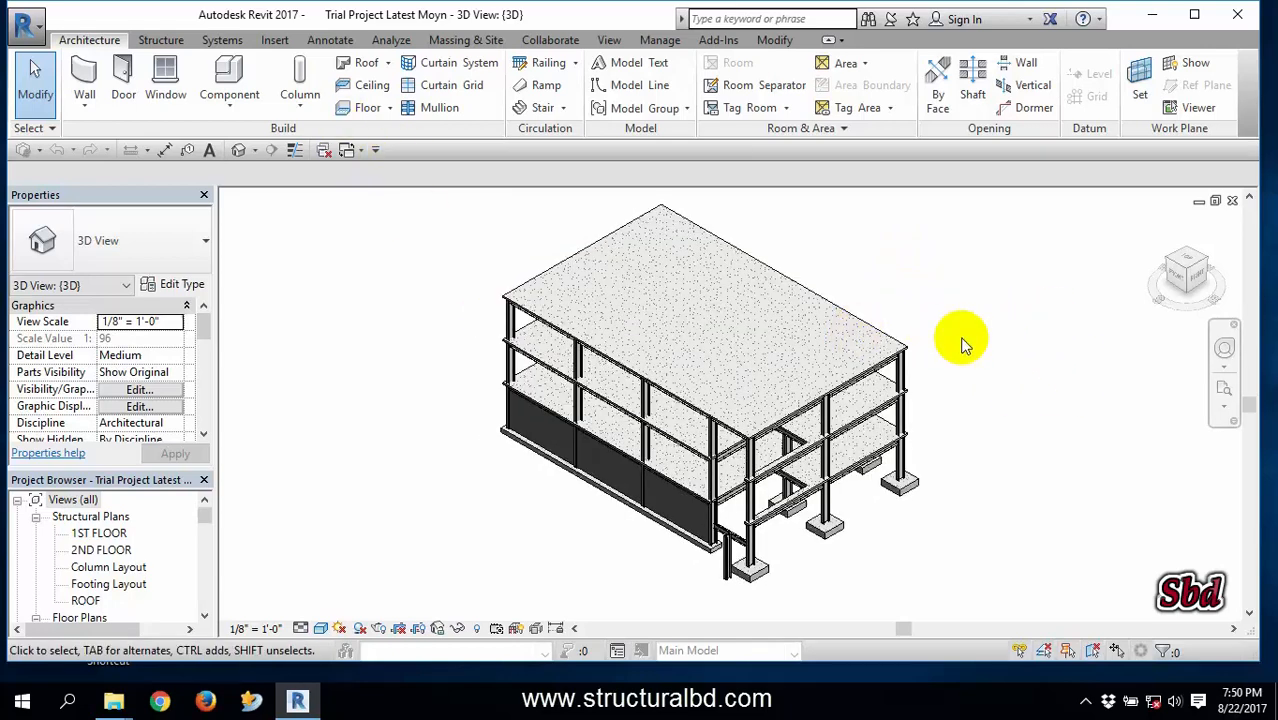
mouse_move(694, 318)
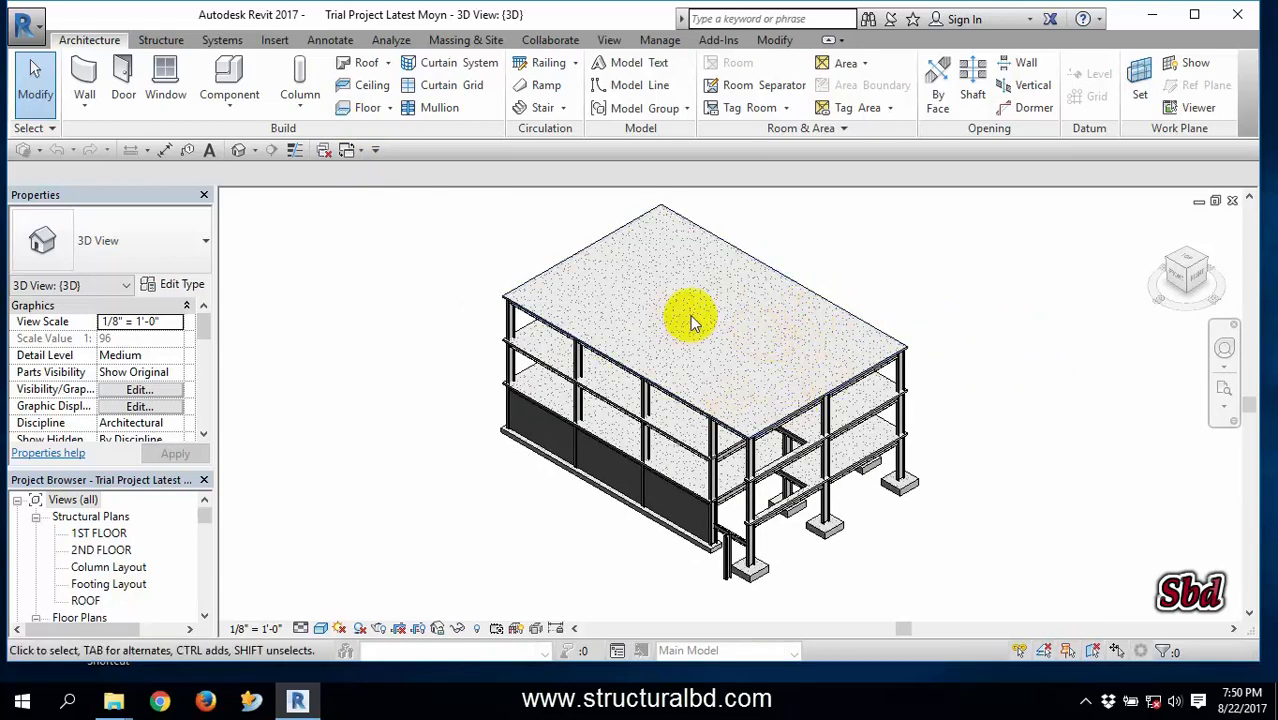
Wheel-zoom in close on the slabs and beams, then back out to a nearer view of the building.
scroll("down", 3)
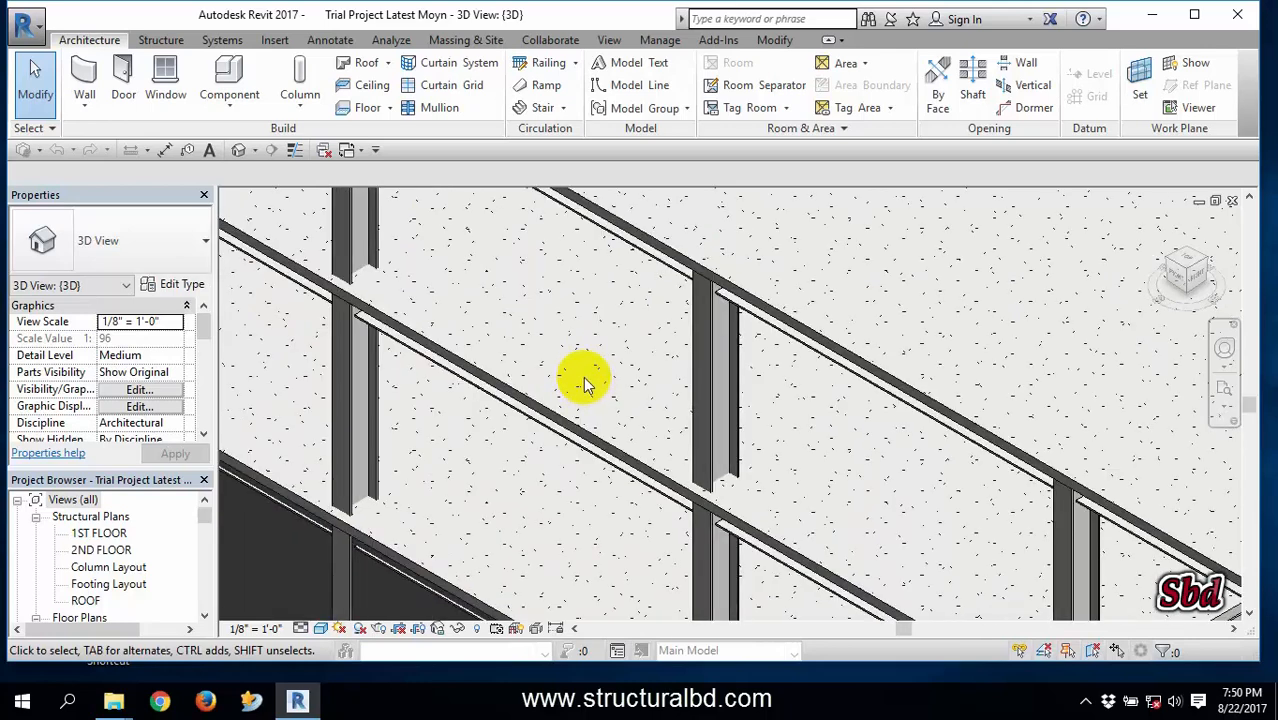
left_click(576, 424)
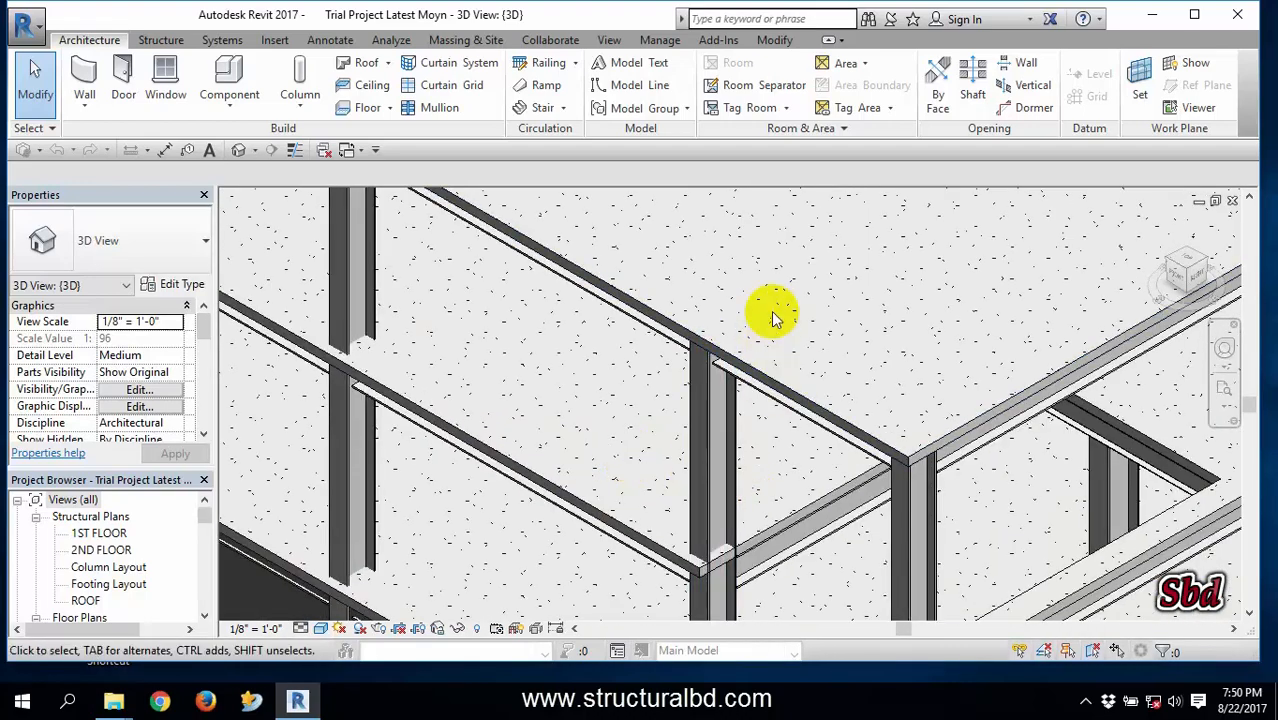
scroll("down", 3)
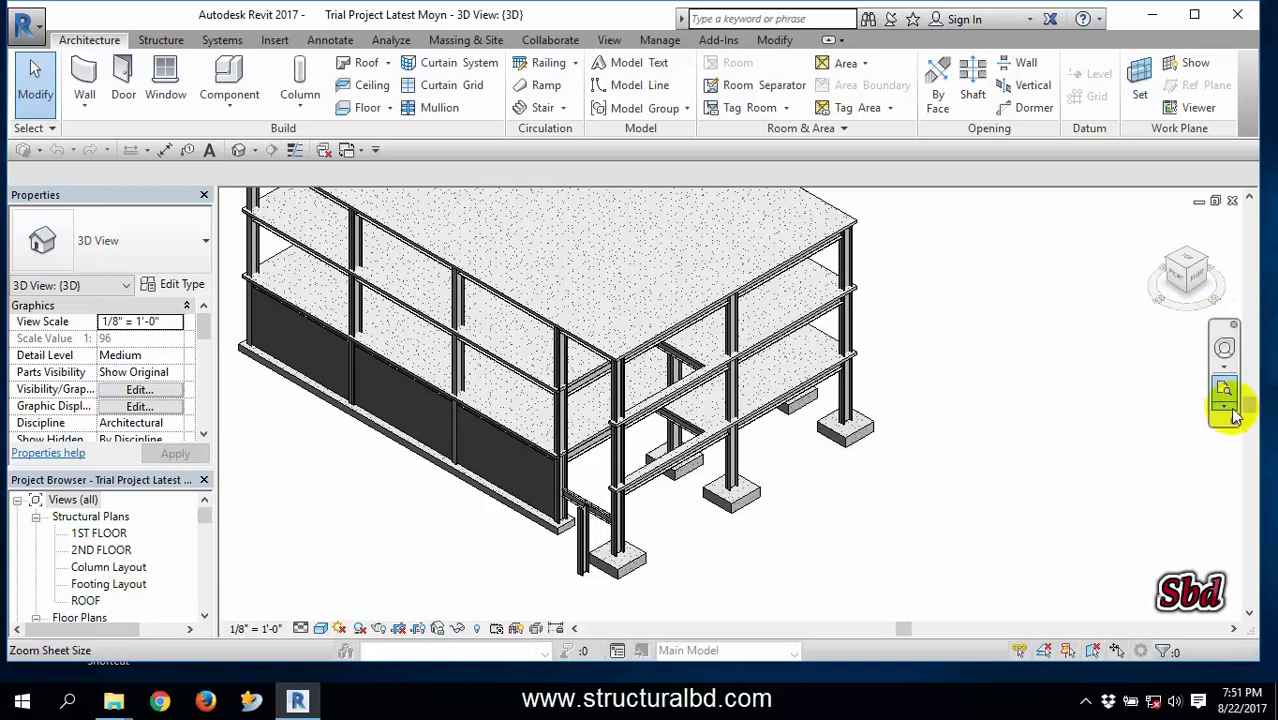
left_click(1224, 408)
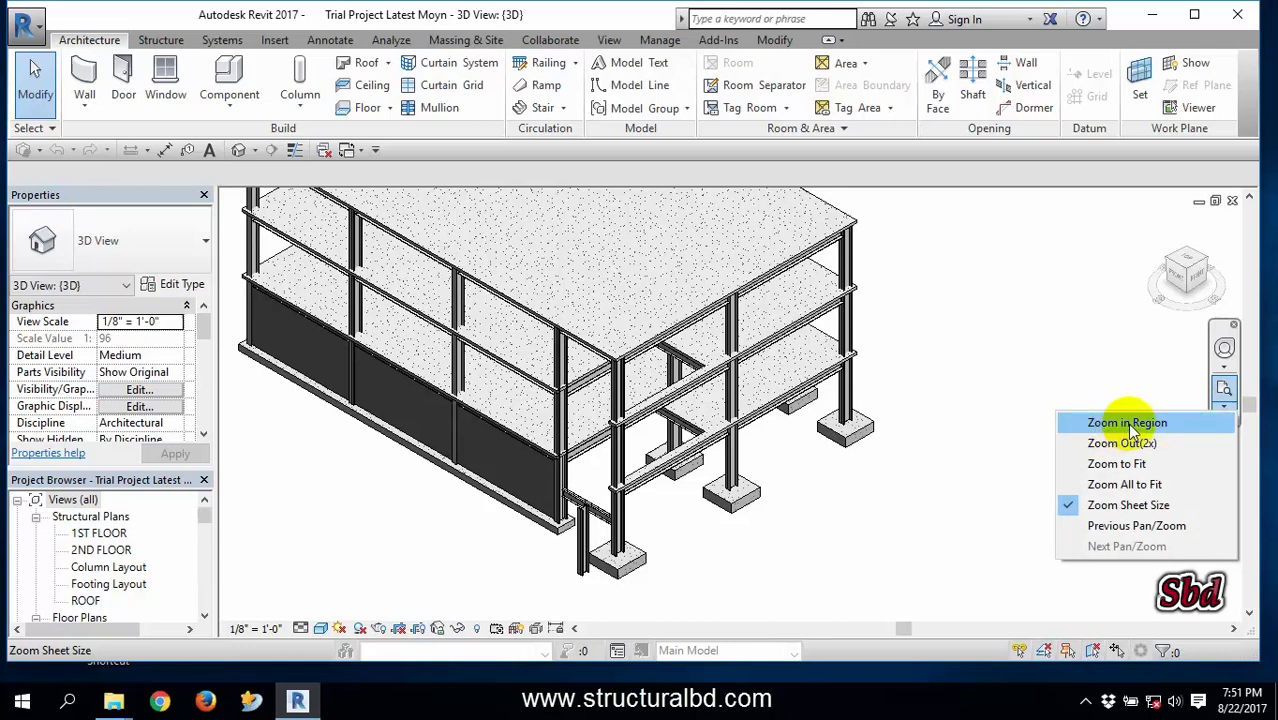
Zoom in Region on a box around the corner columns, then Zoom to Fit the whole building.
left_click(1126, 422)
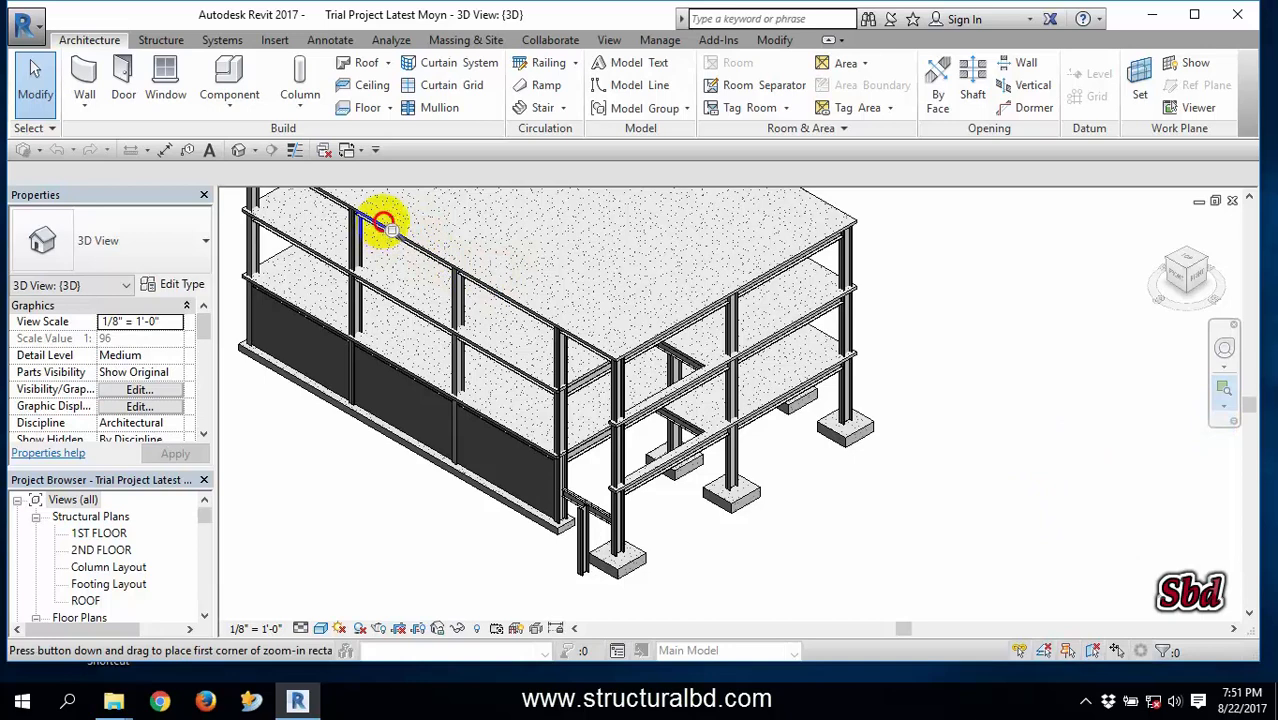
left_click_drag(384, 222, 912, 544)
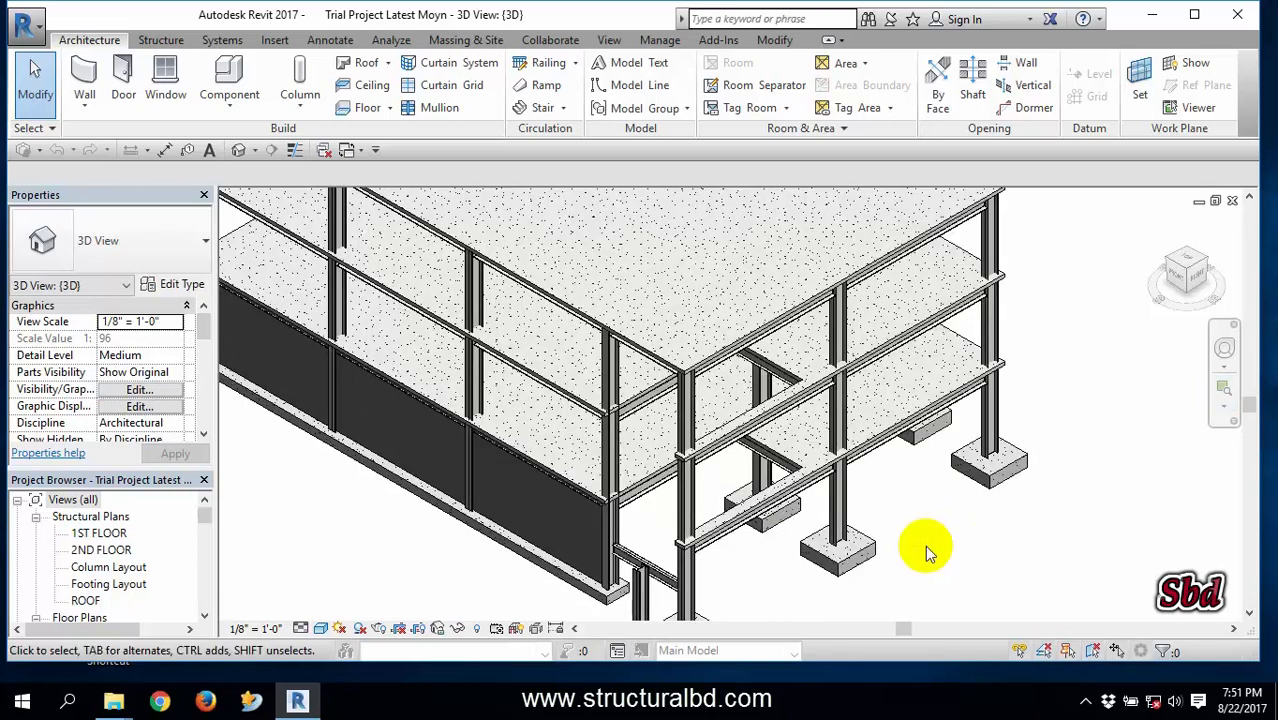
left_click(1224, 390)
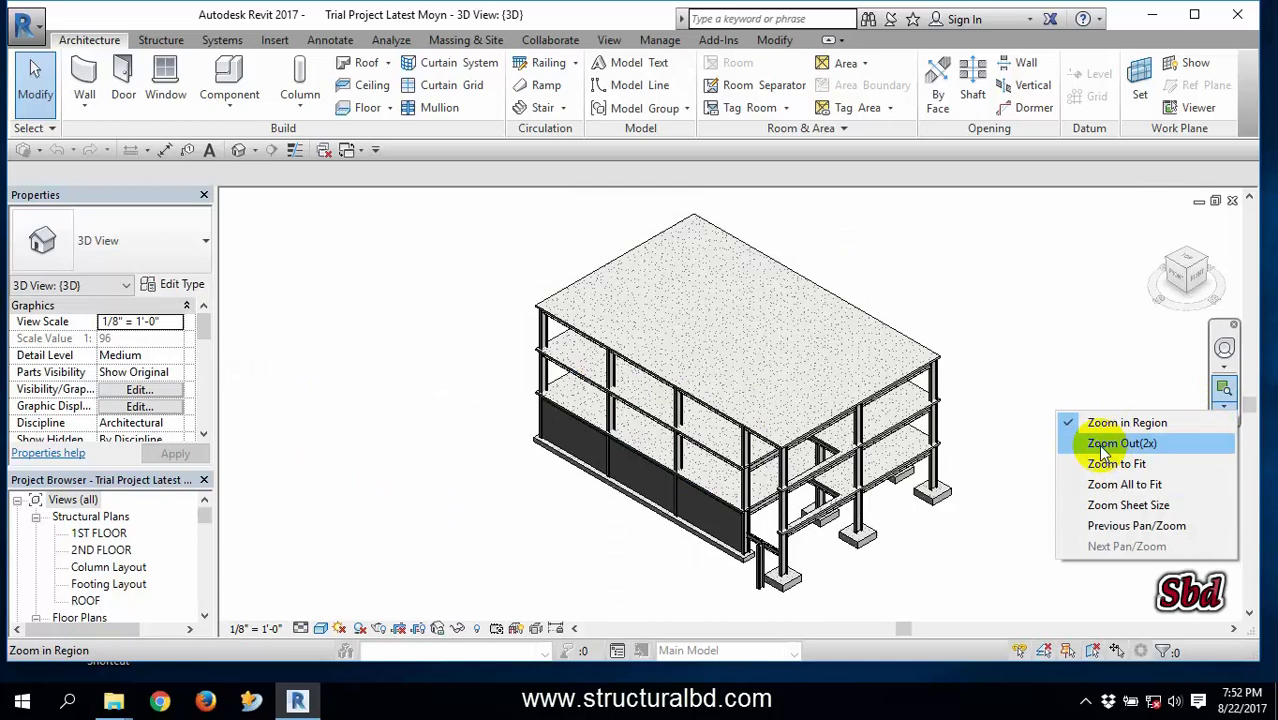
left_click(1120, 444)
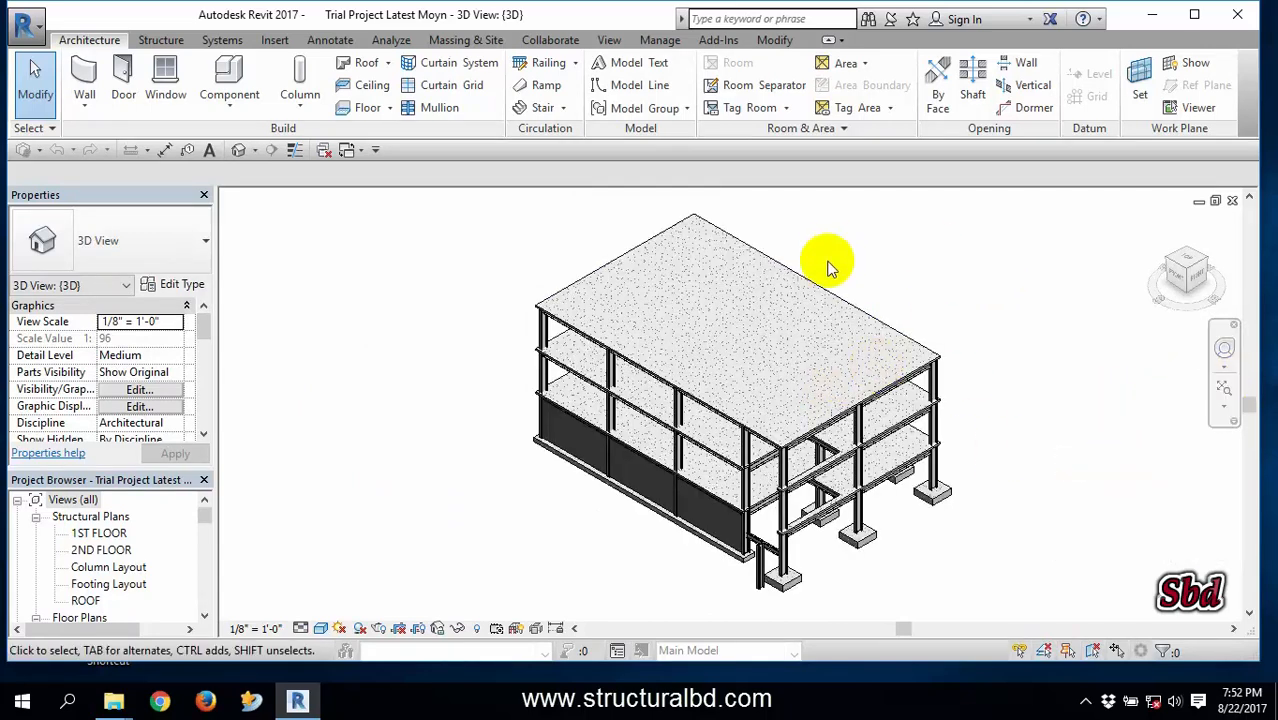
Use Previous Pan/Zoom to return to the closer view of the corner columns.
left_click(1224, 388)
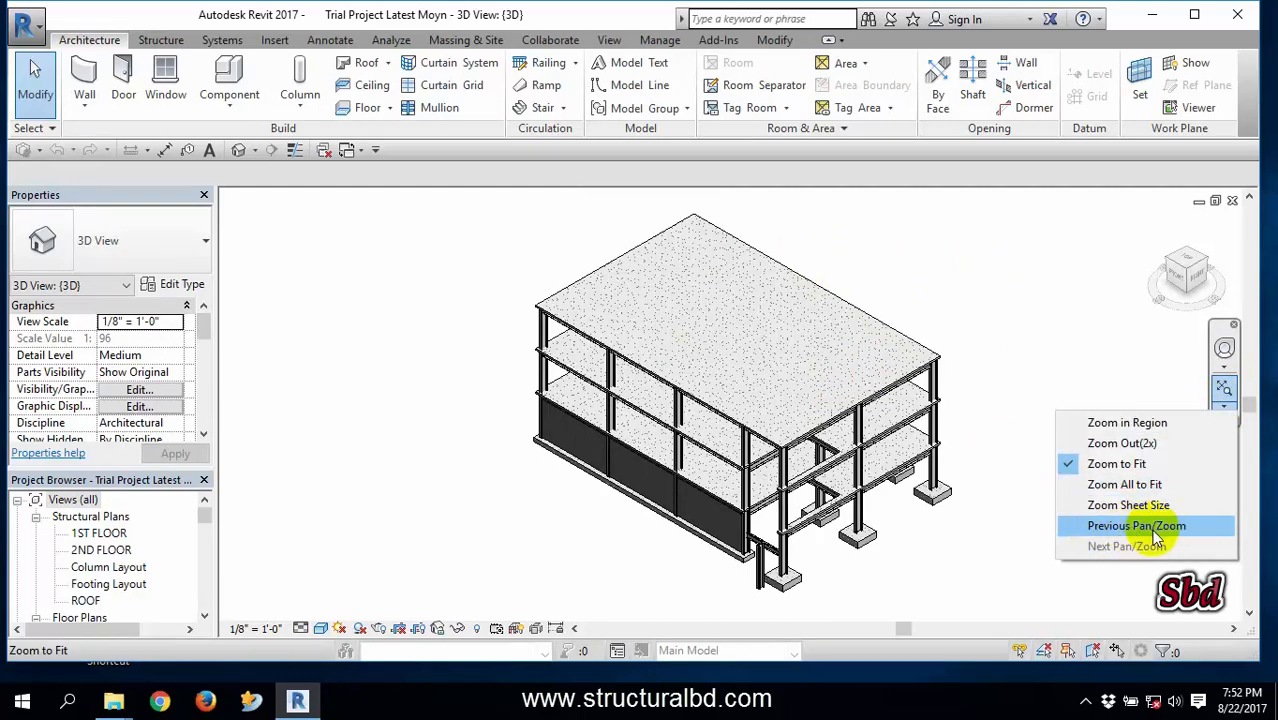
left_click(1136, 524)
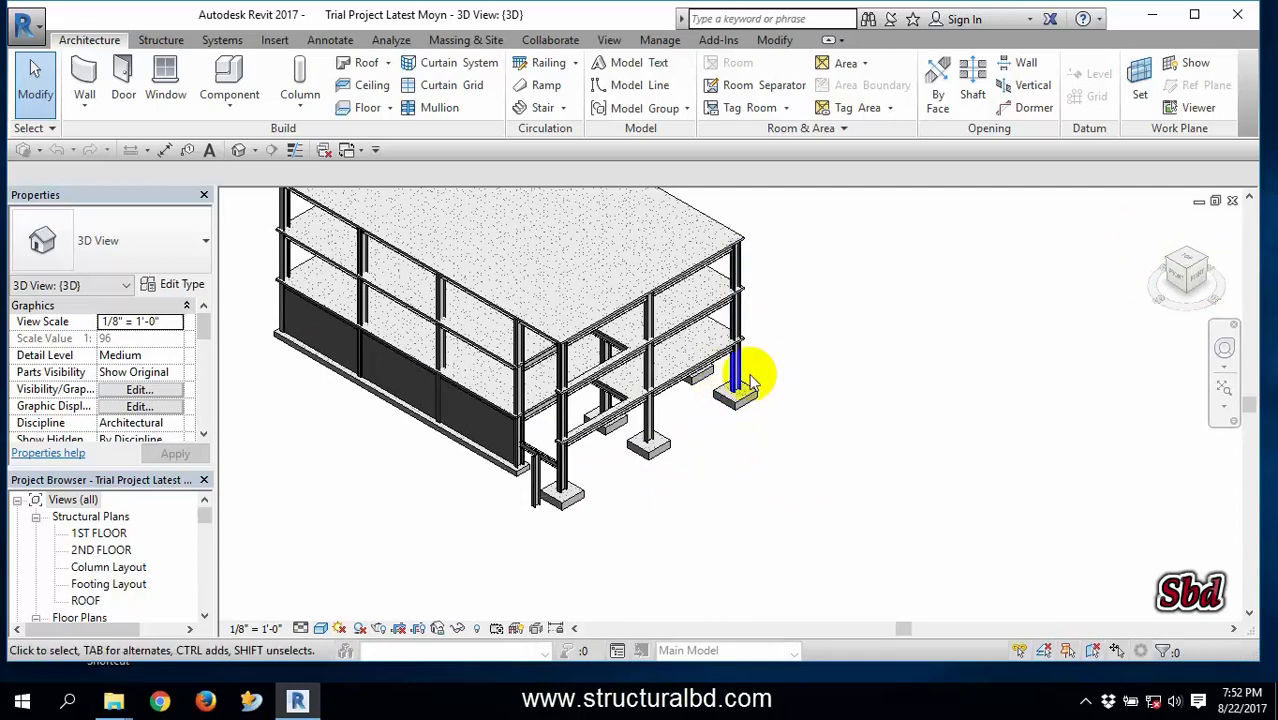
Select a corner W16X77 structural column to show its properties.
left_click(740, 376)
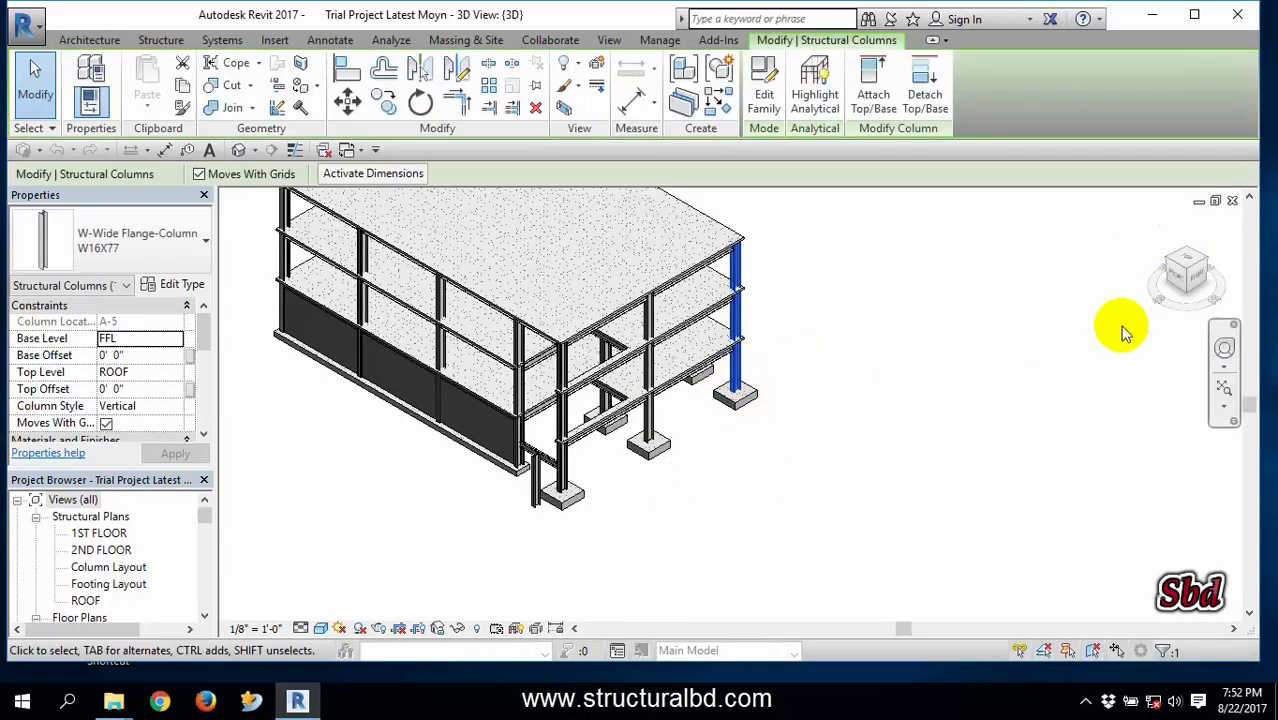
mouse_move(1190, 270)
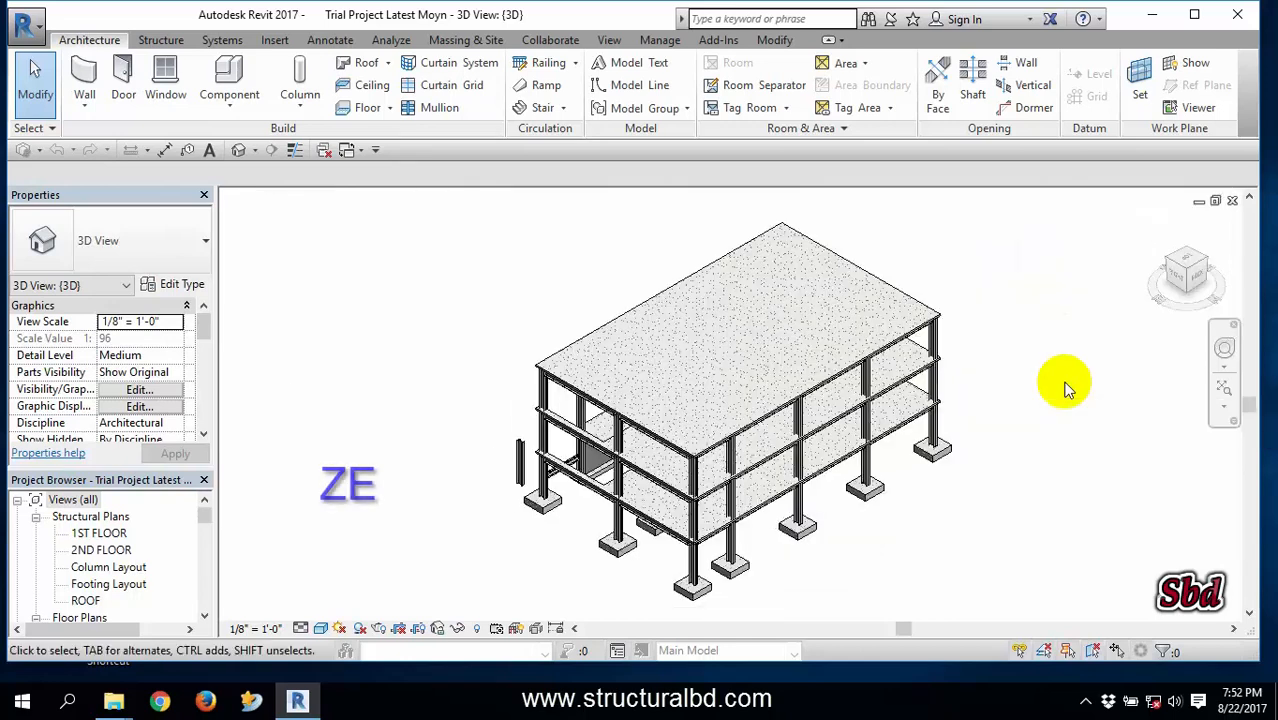
Wheel-zoom until the model leaves the view, then Zoom to Fit the whole building again.
left_click(600, 476)
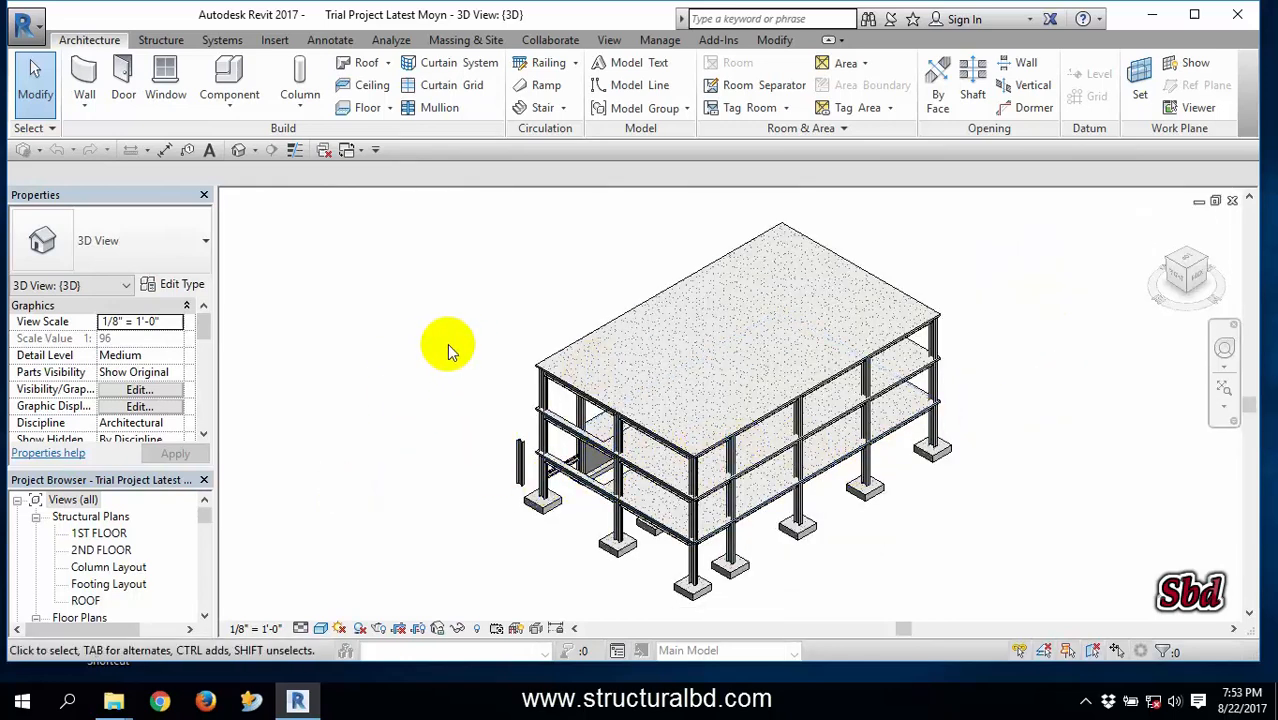
scroll("down", 3)
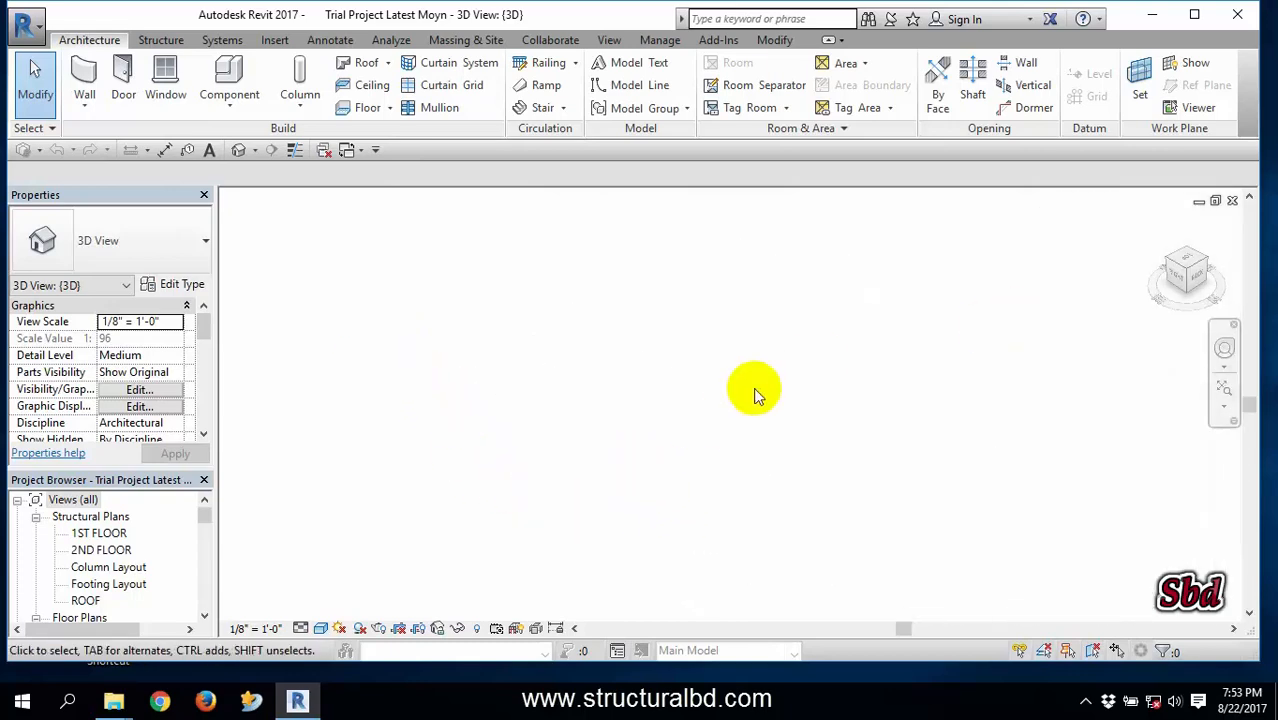
mouse_move(872, 388)
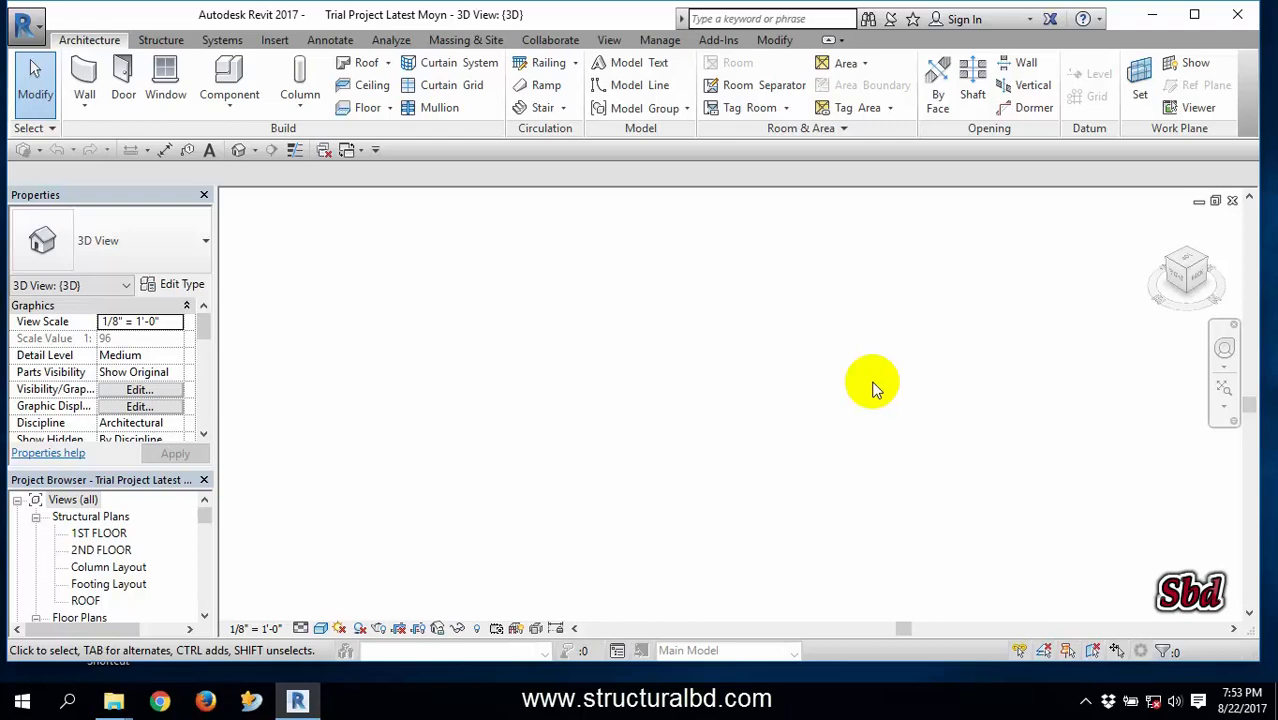
left_click(868, 390)
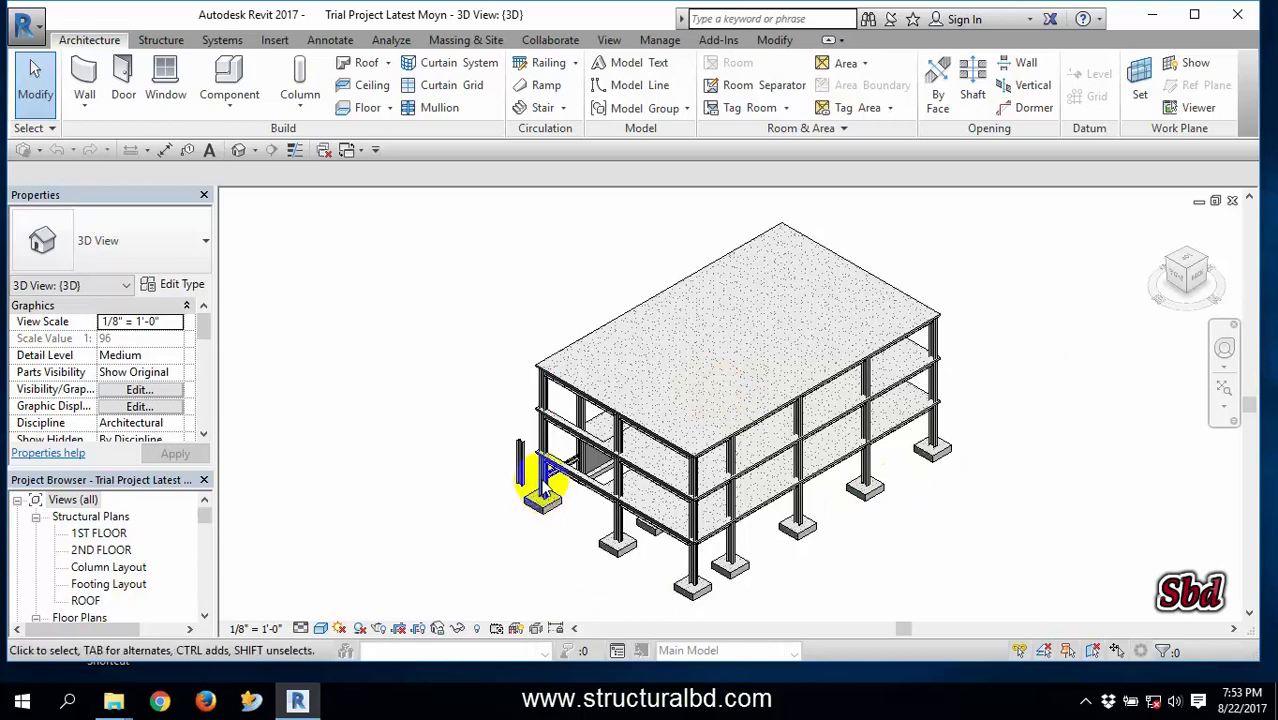
left_click(544, 480)
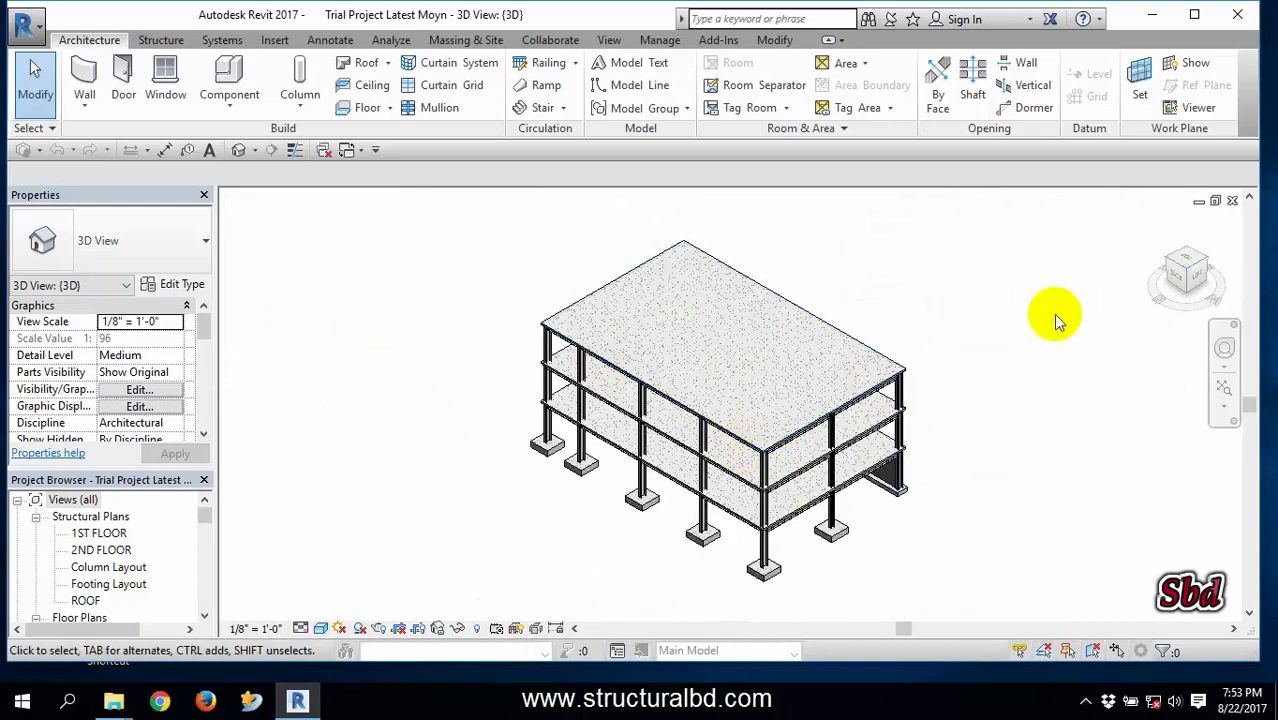
mouse_move(1036, 338)
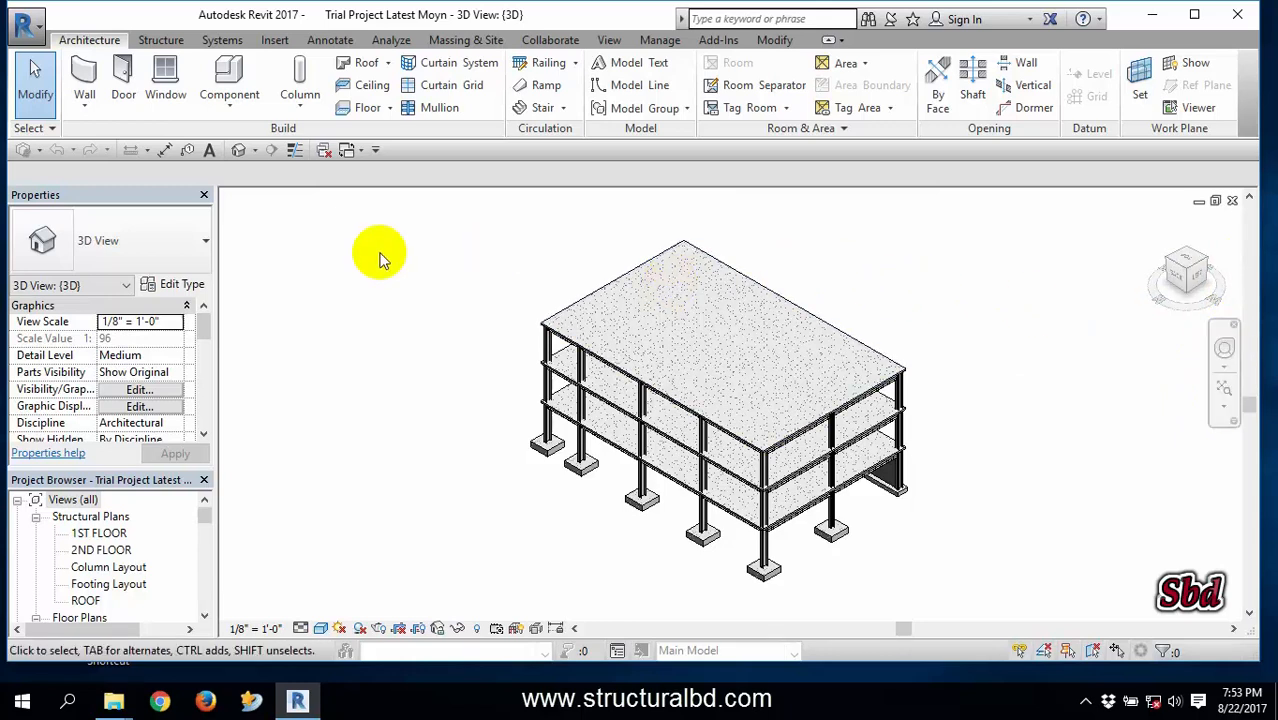
mouse_move(370, 302)
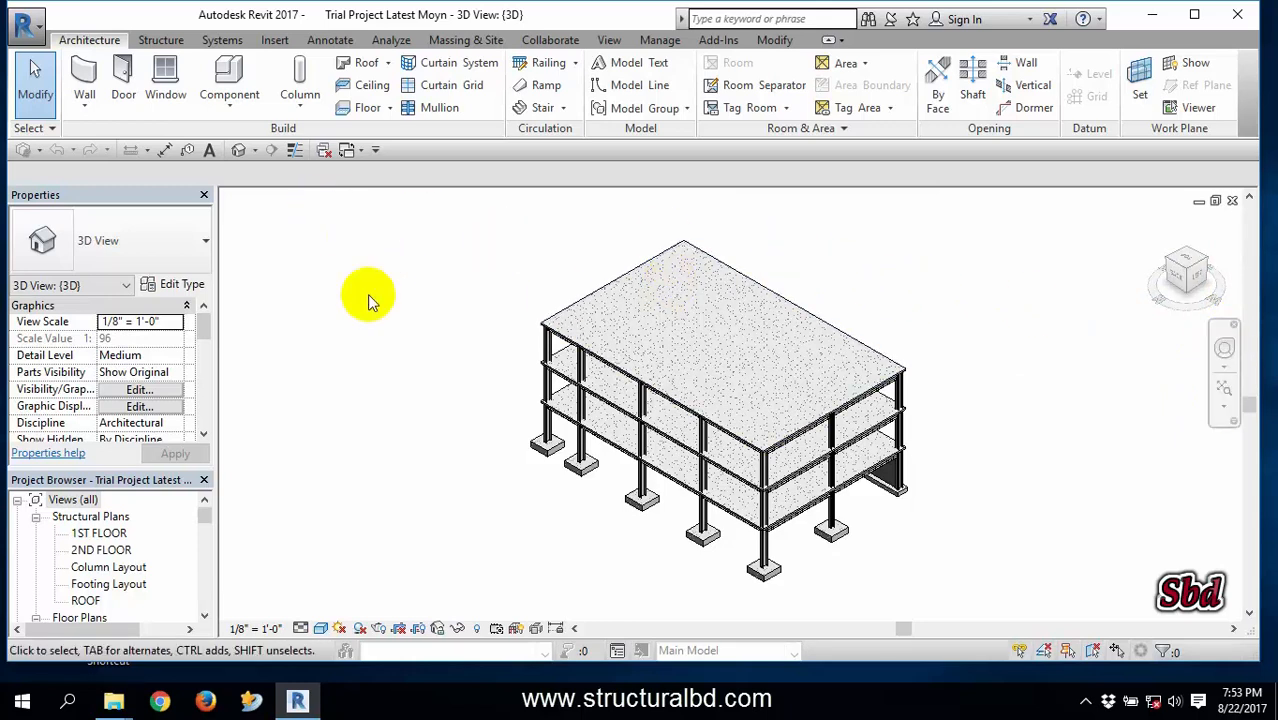
mouse_move(404, 296)
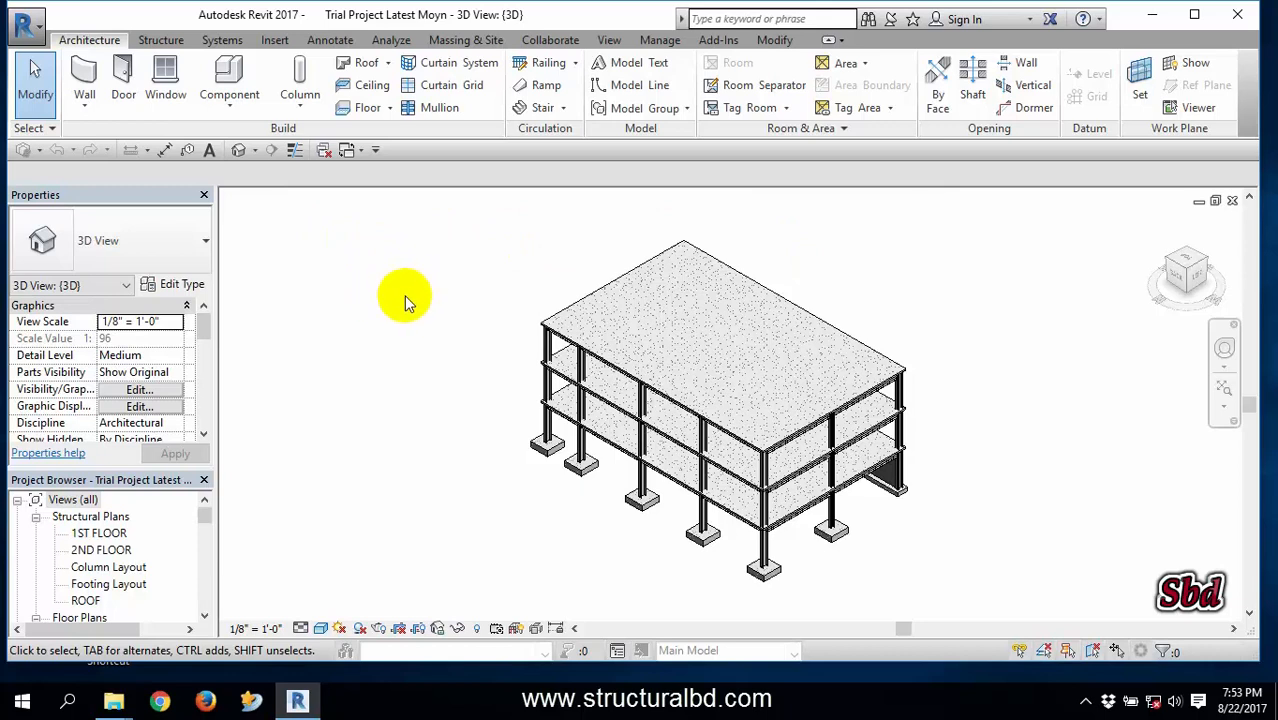